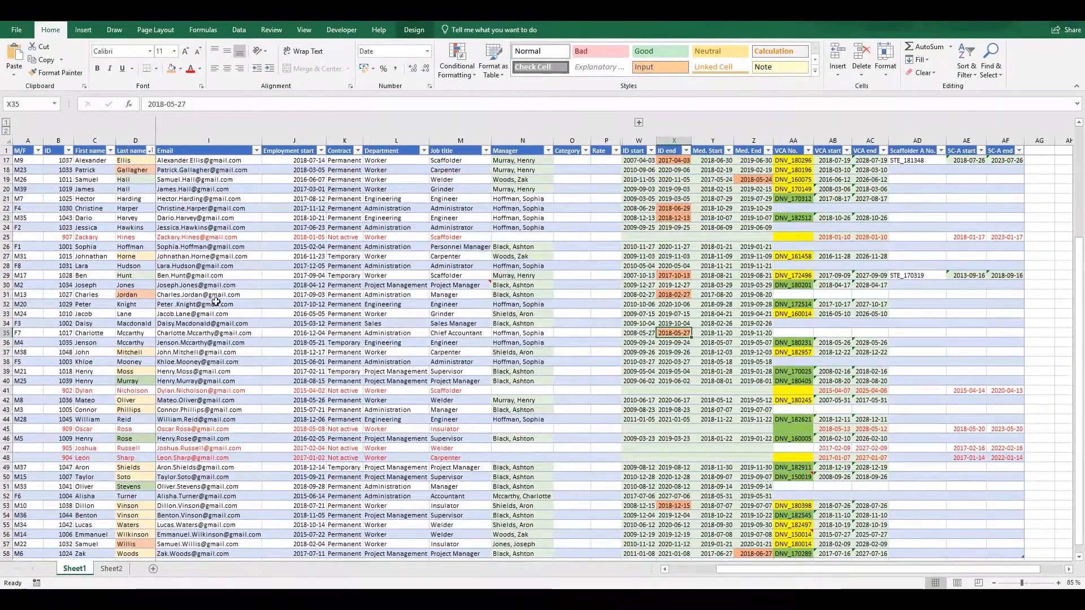
click(134, 323)
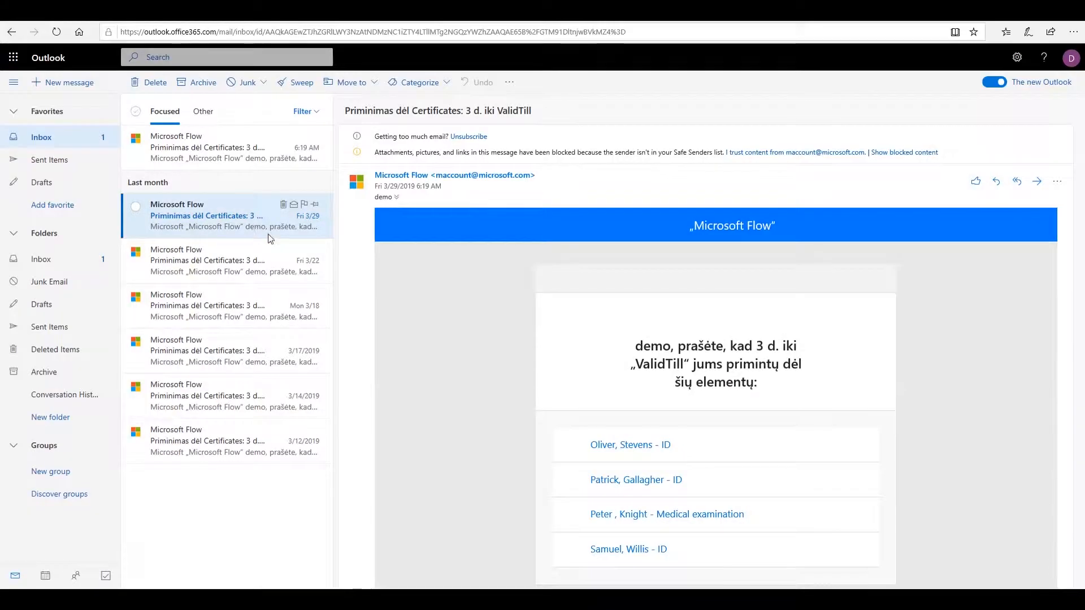
mouse_move(643, 453)
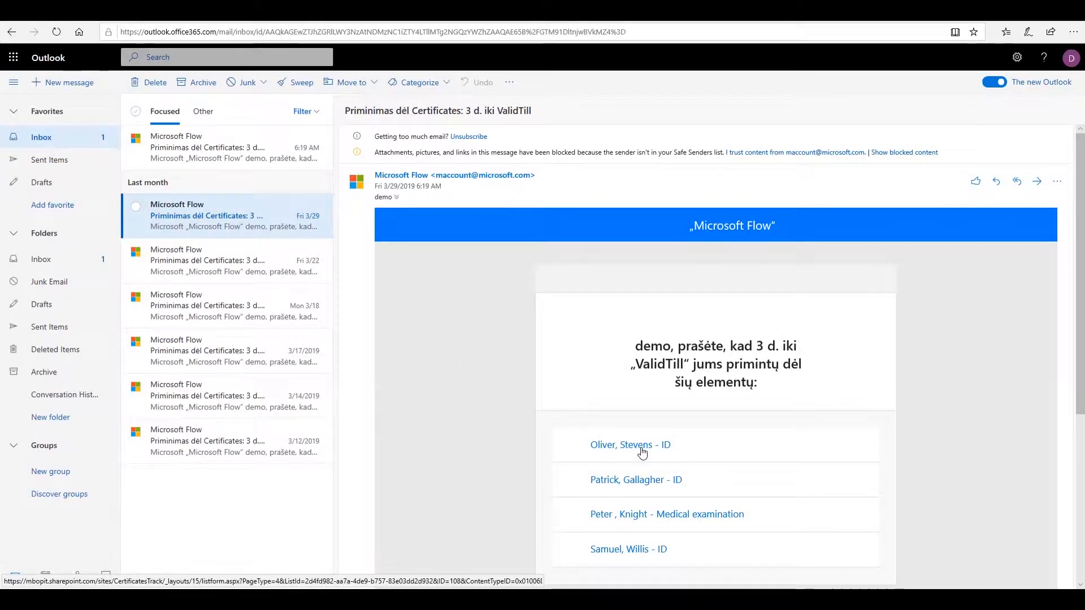
click(631, 445)
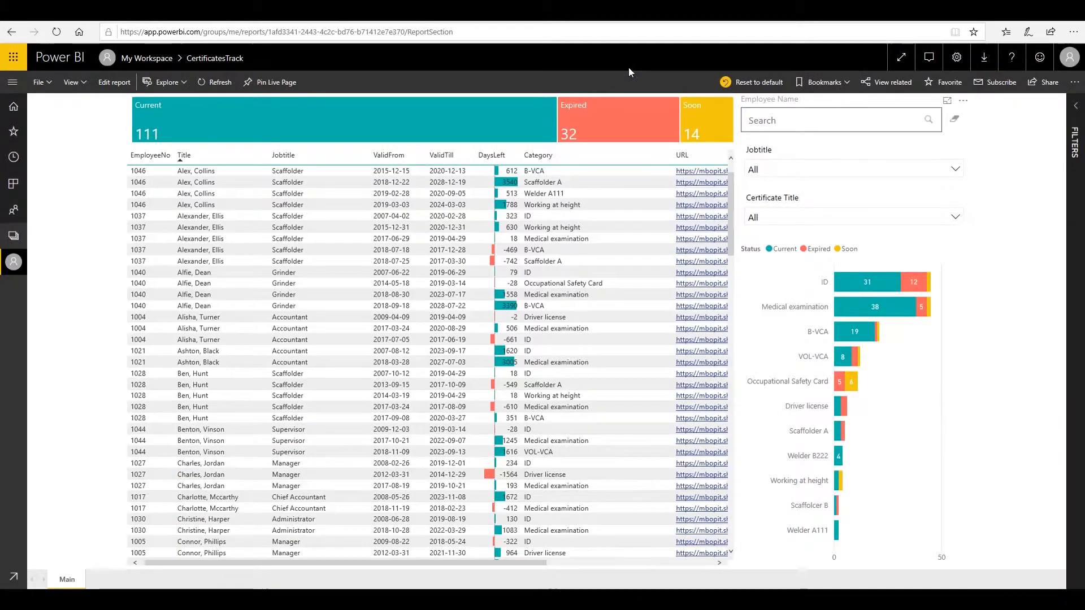
click(618, 119)
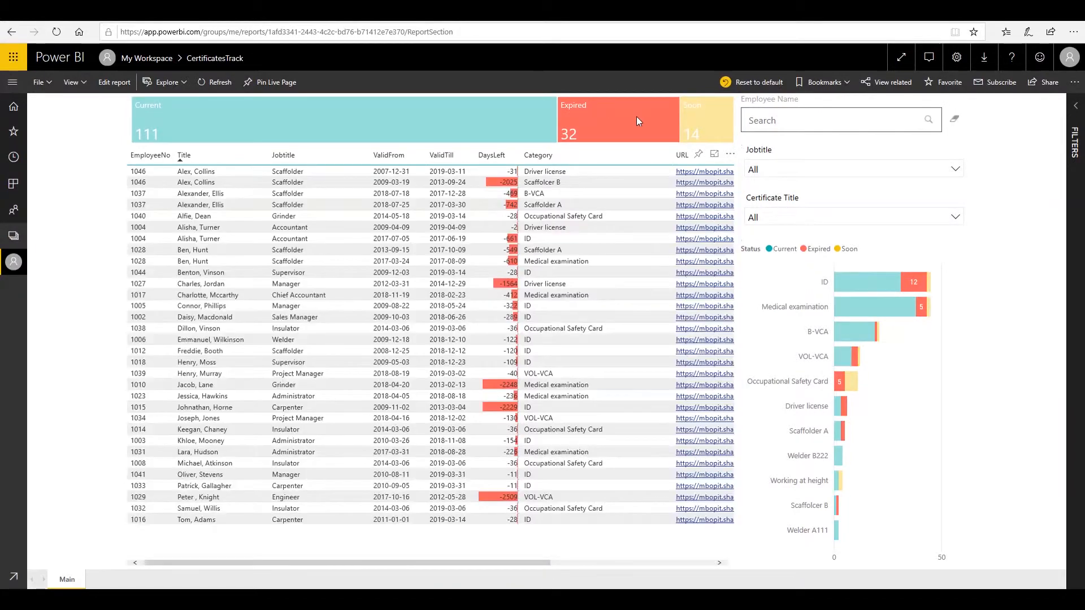
click(693, 116)
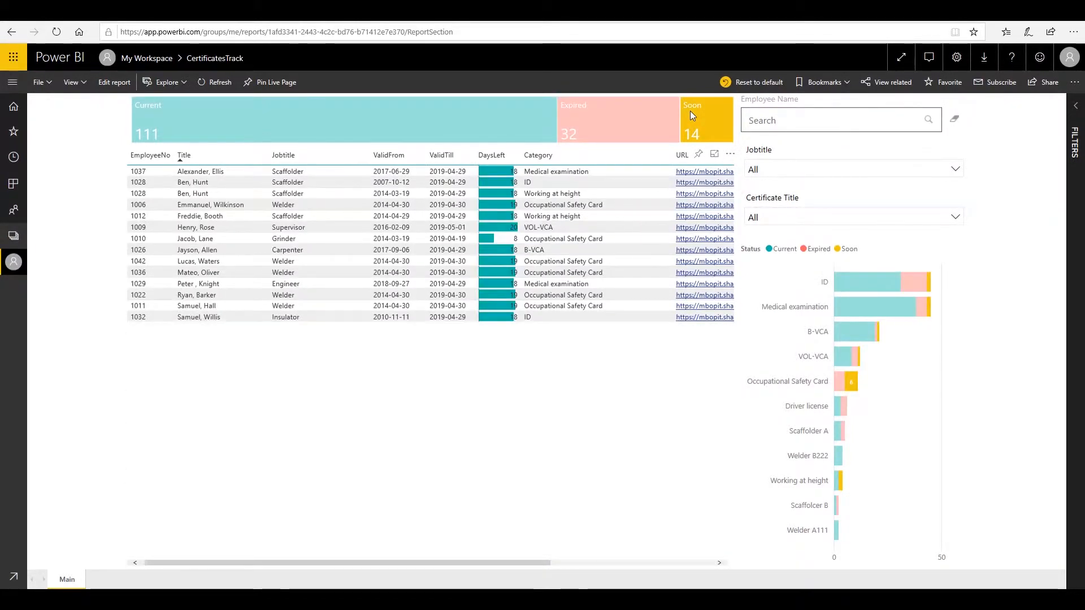
text(jacob)
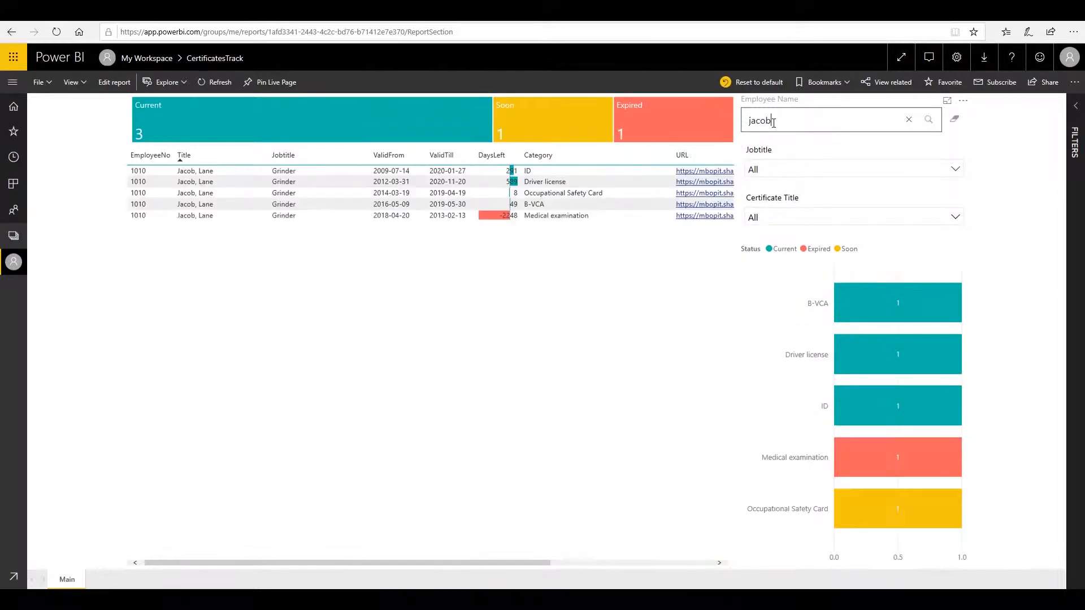
click(909, 120)
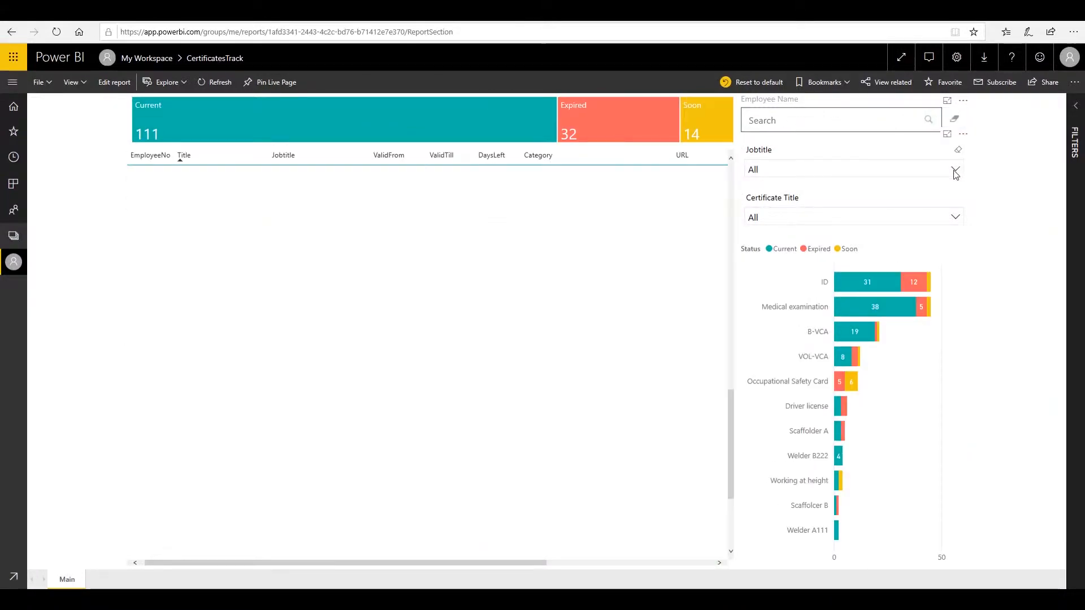
Filter the report to the Carpenter job title, briefly checking and unchecking the B-VCA certificate title.
click(955, 170)
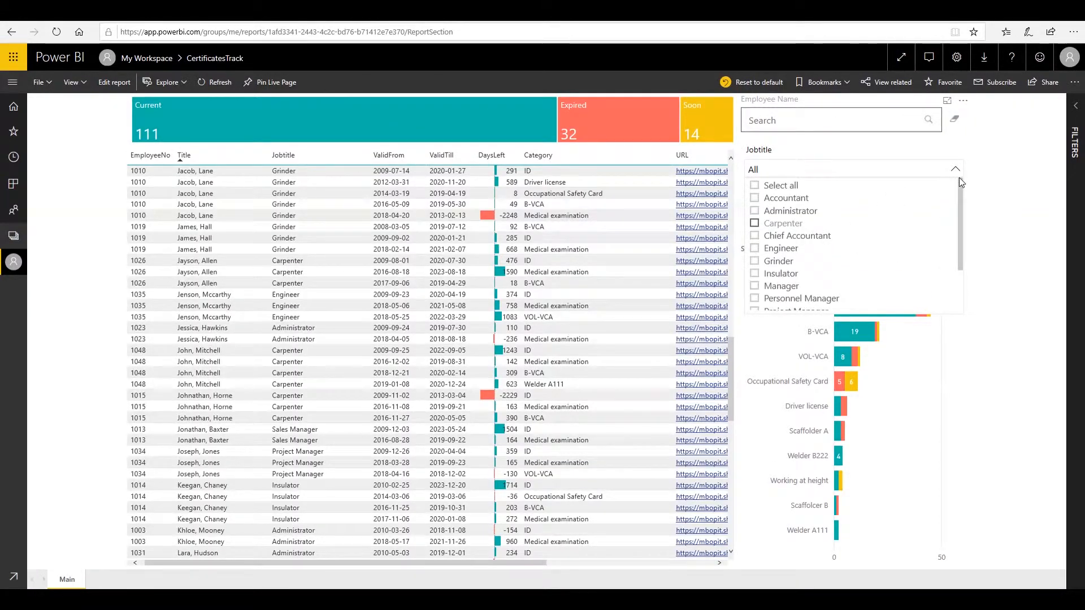
click(783, 223)
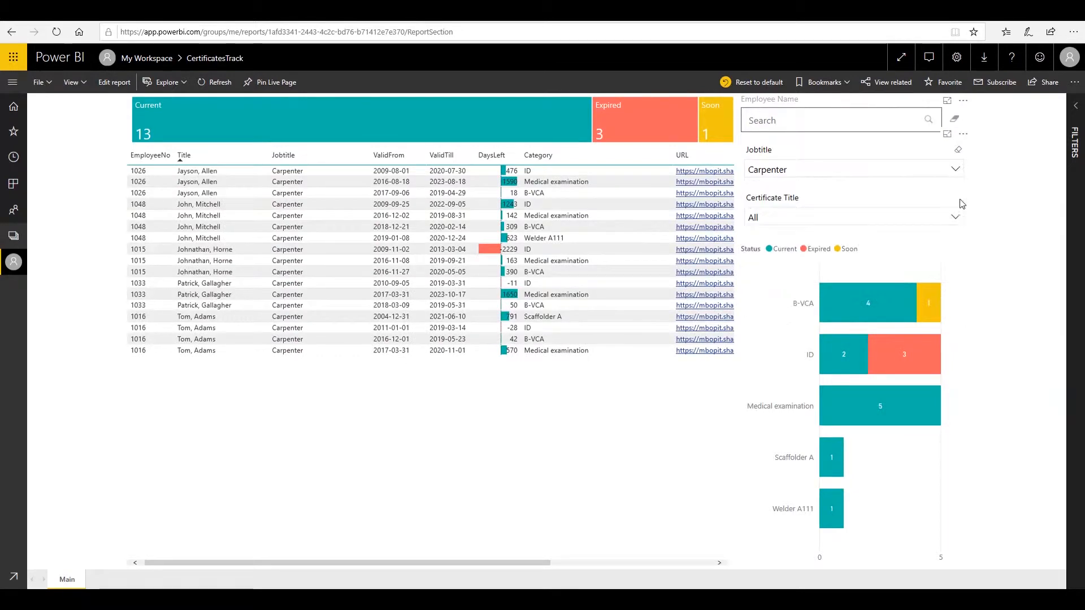
click(777, 245)
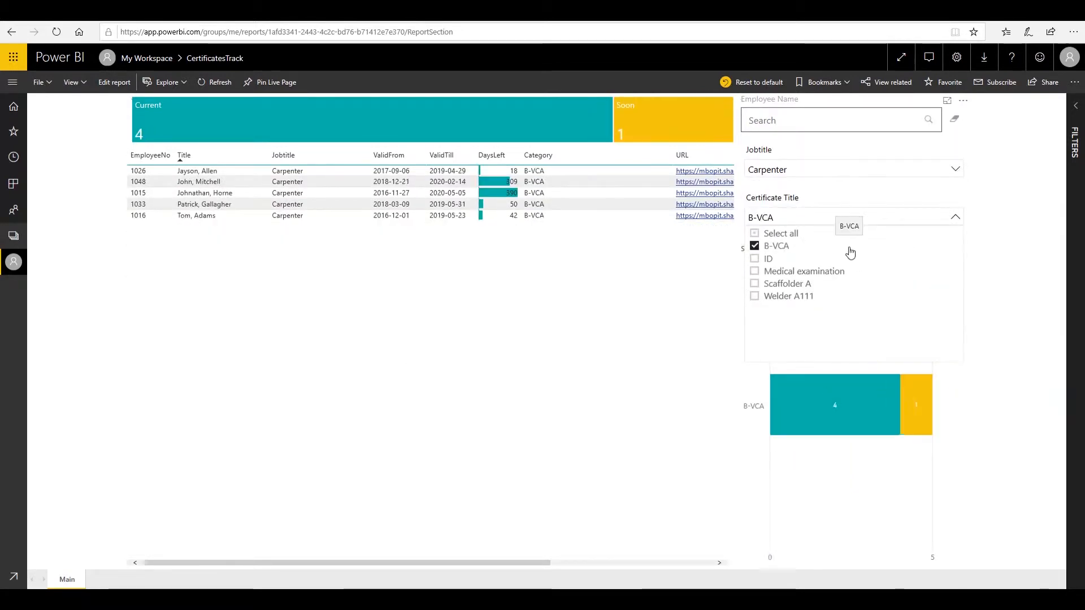
click(754, 246)
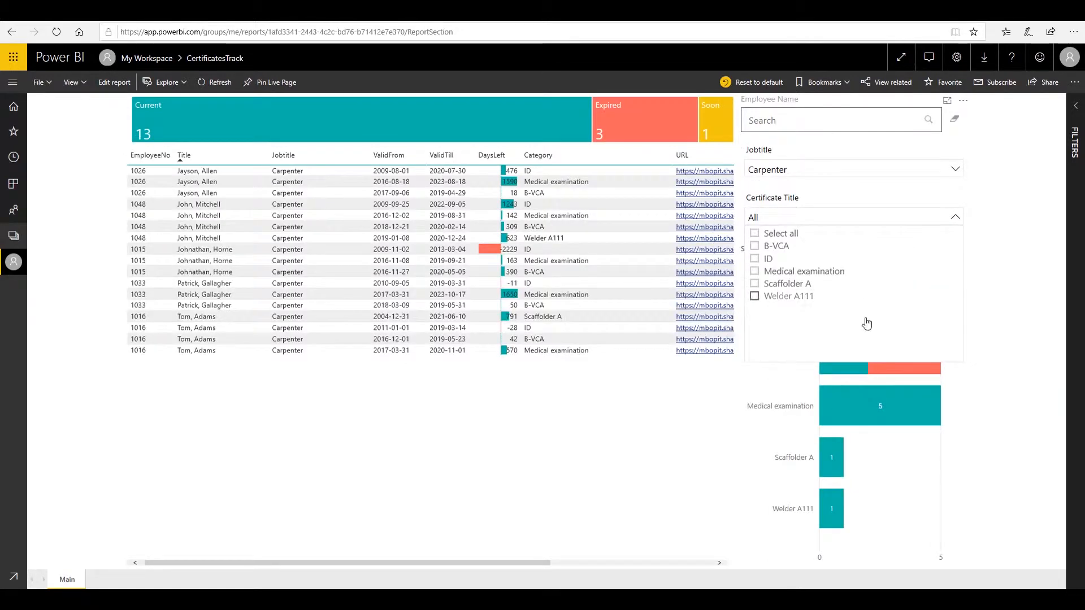